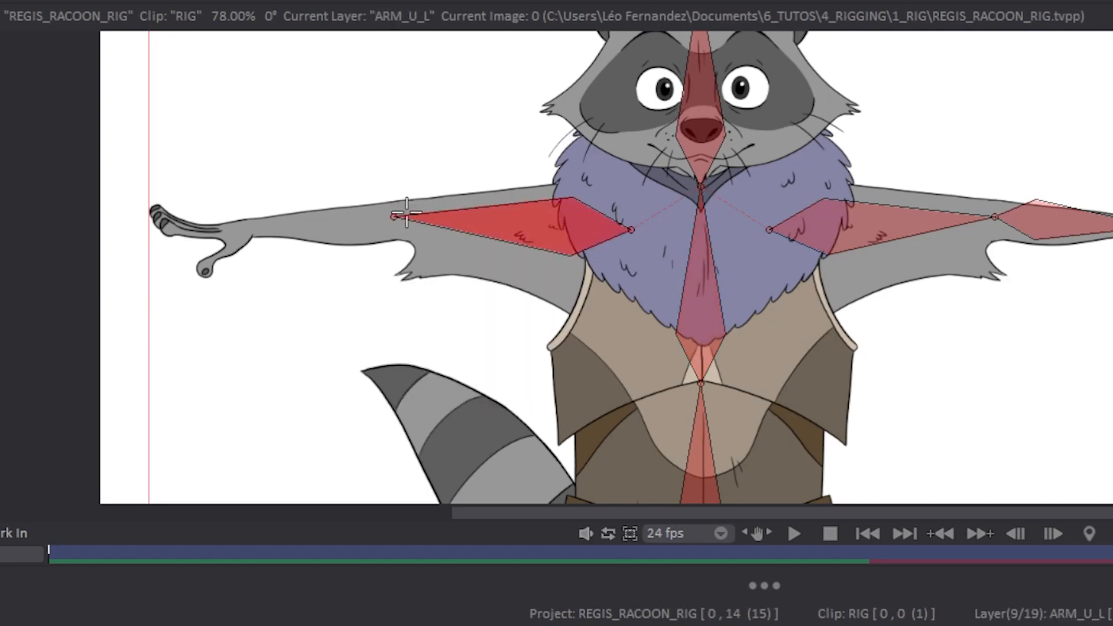
# - Pan the canvas so the raccoon's right hand comes into view for rigging
pyautogui.moveTo(394, 216); pyautogui.dragTo(234, 227)
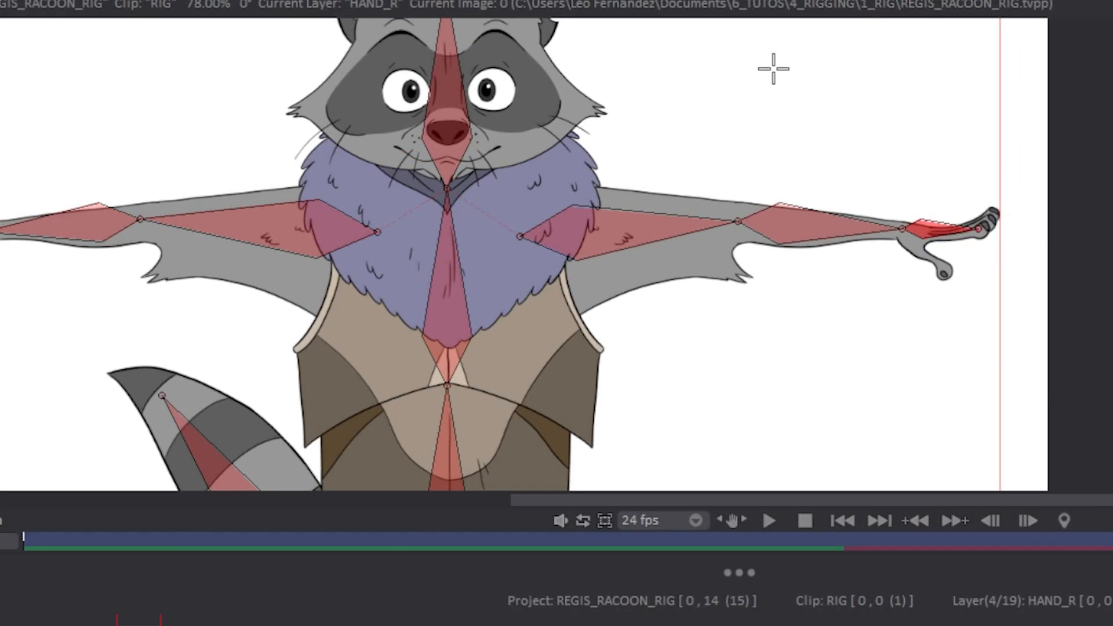
# - Bring up the bone options on the new hand bone to attach it to the forearm
pyautogui.rightClick(599, 243)
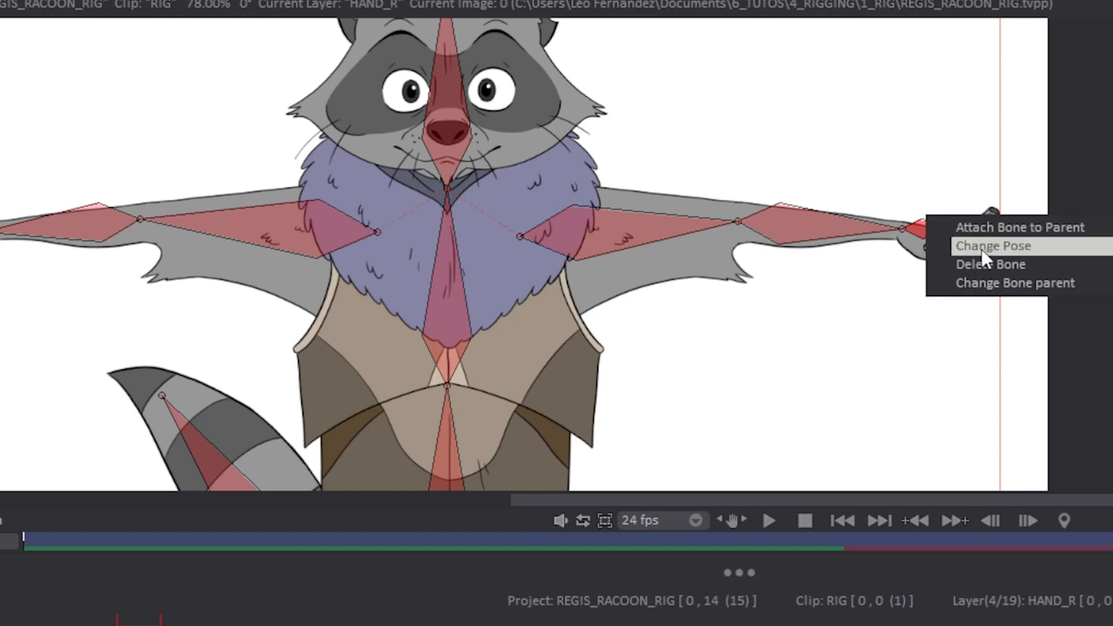
pyautogui.moveTo(987, 270)
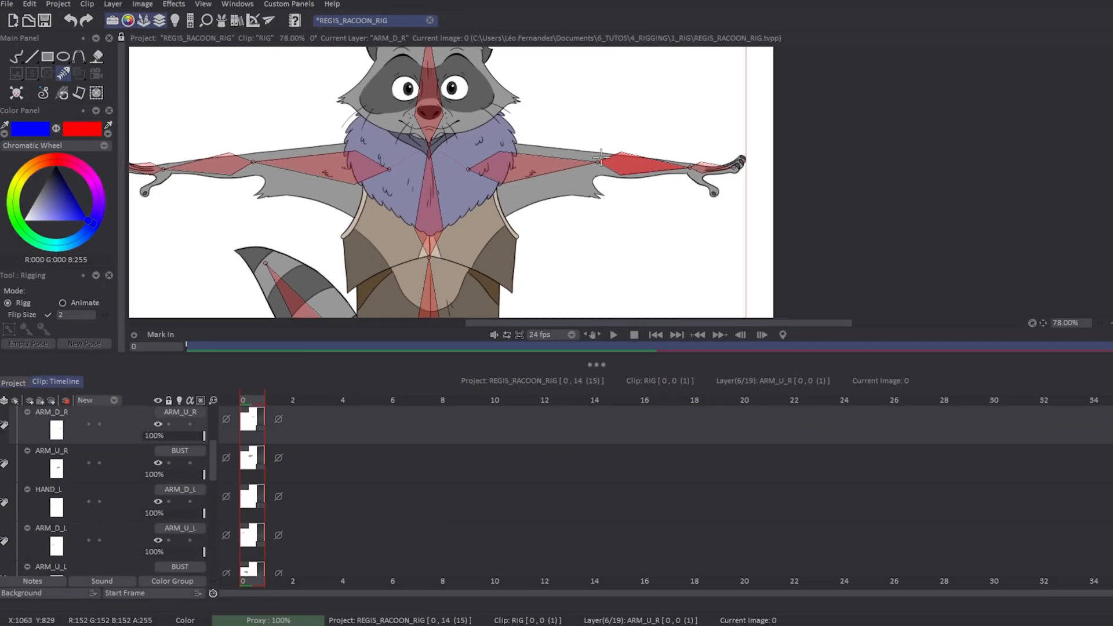
pyautogui.moveTo(600, 160); pyautogui.dragTo(585, 213)
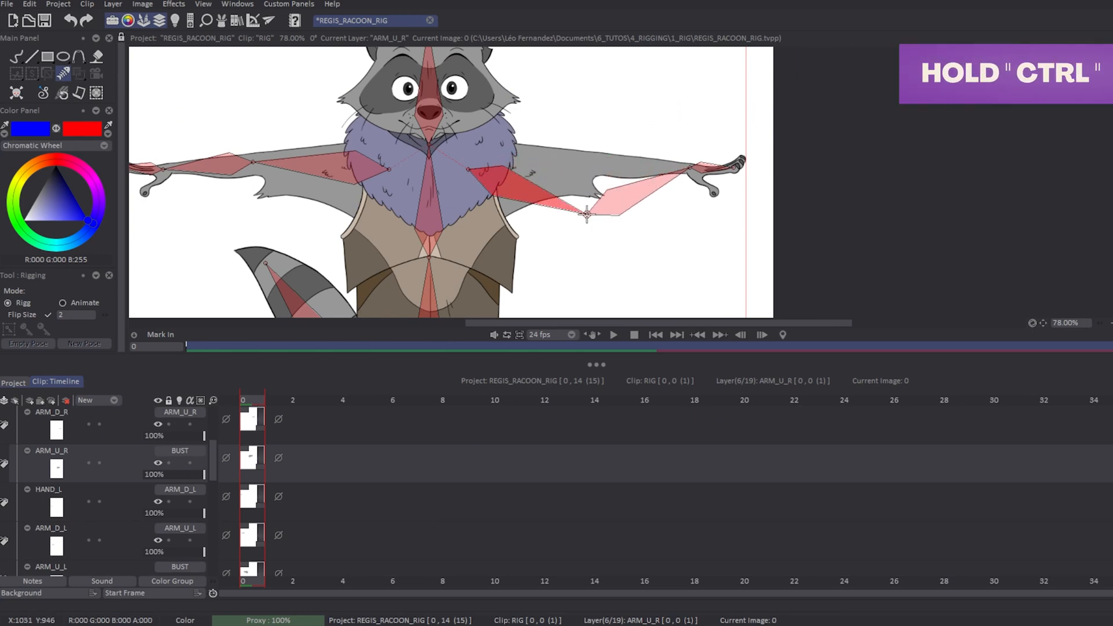
pyautogui.moveTo(587, 213); pyautogui.dragTo(596, 163)
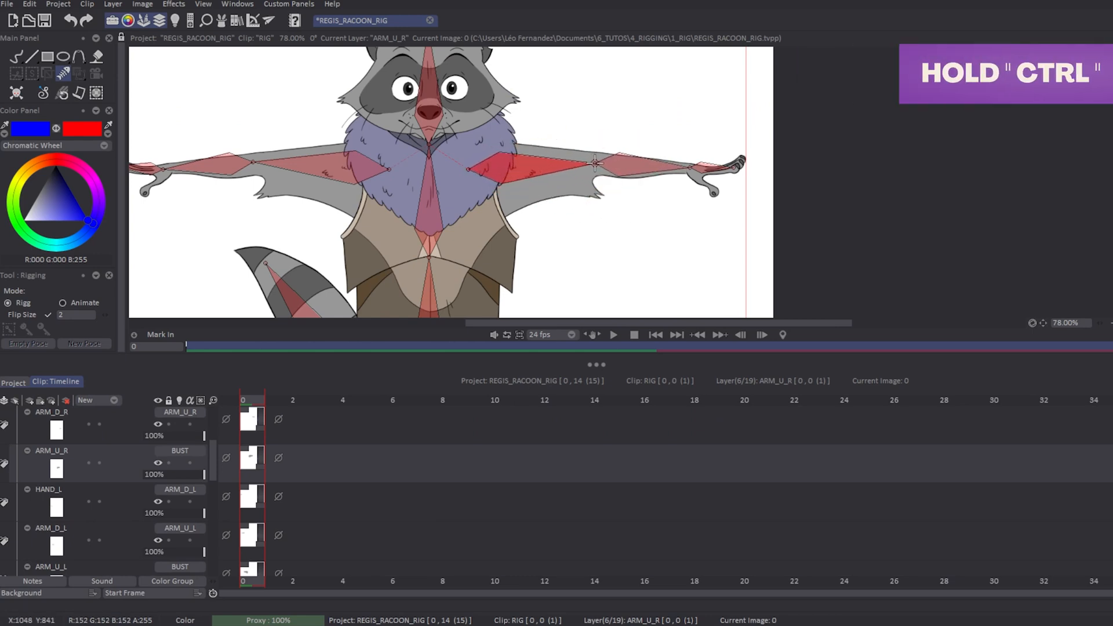
pyautogui.moveTo(597, 165); pyautogui.dragTo(472, 258)
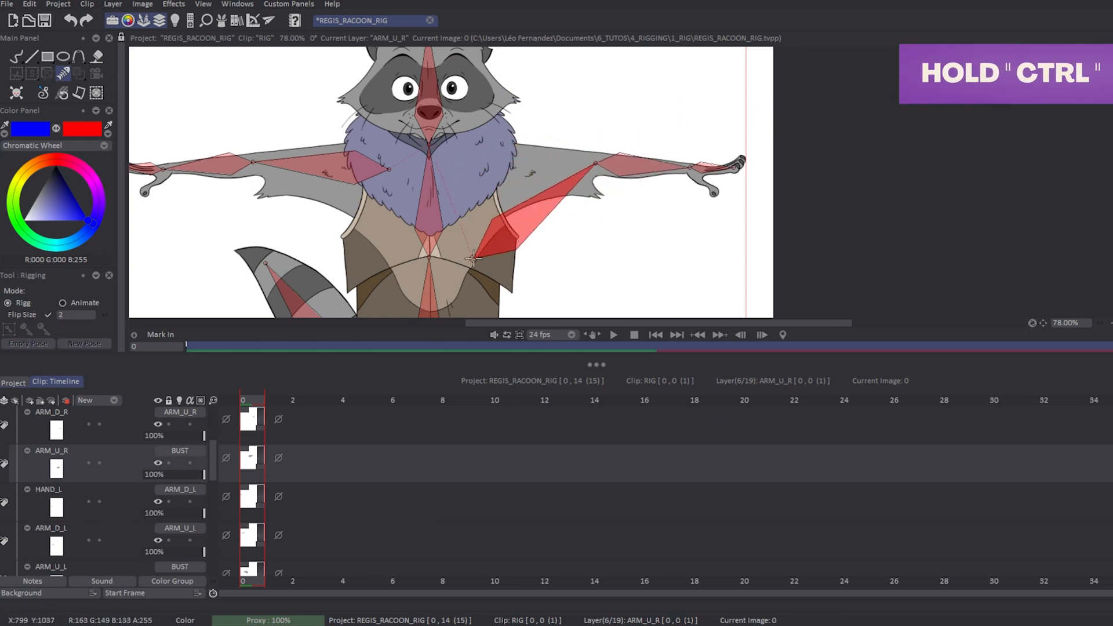
pyautogui.moveTo(472, 257); pyautogui.dragTo(493, 168)
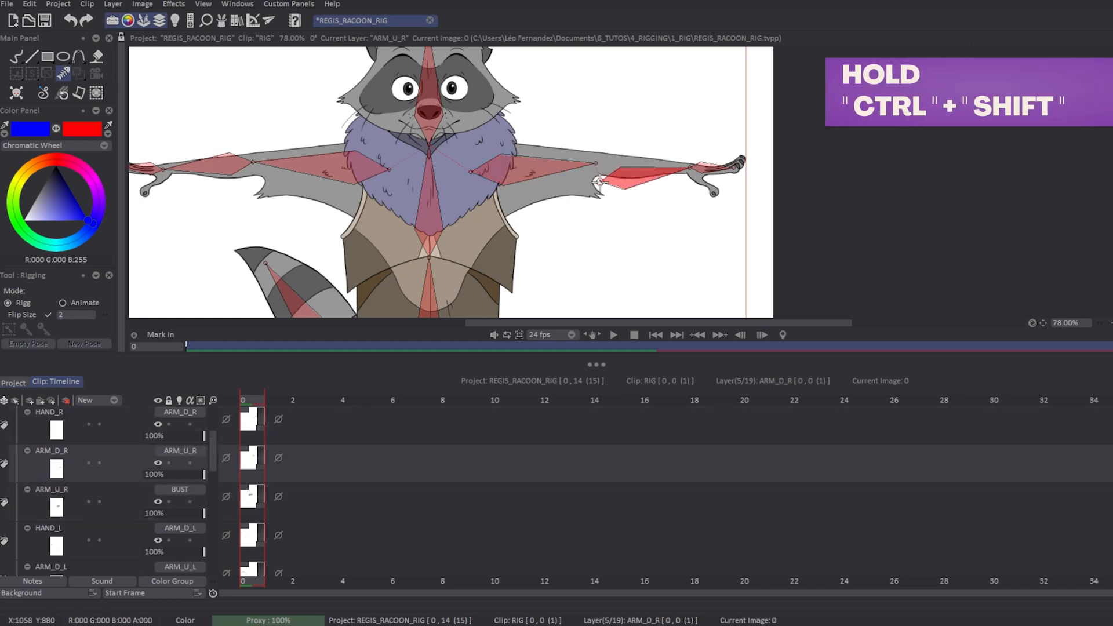
# - Lift the forearm bone away from the arm, then settle it back along the arm
pyautogui.moveTo(600, 181); pyautogui.dragTo(631, 96)
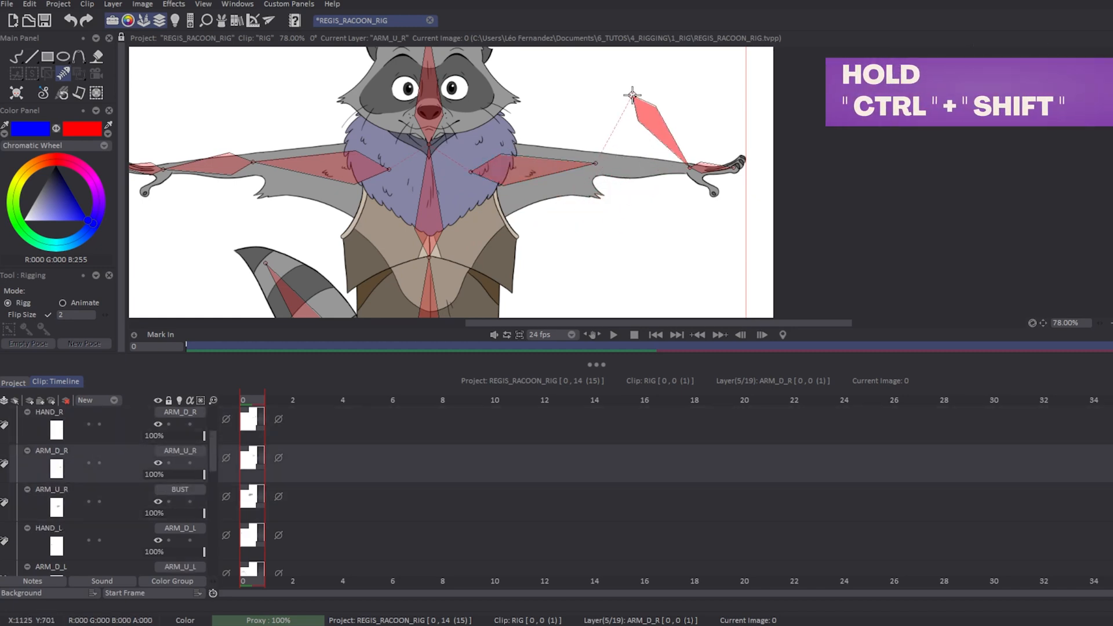
pyautogui.moveTo(631, 95); pyautogui.dragTo(603, 266)
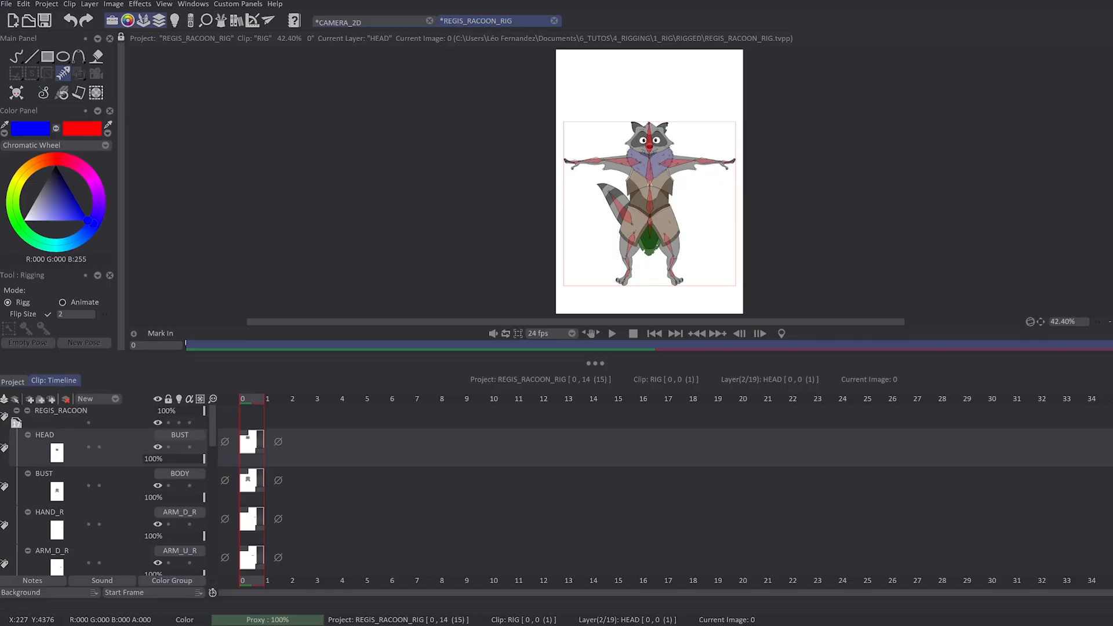
pyautogui.moveTo(107, 420)
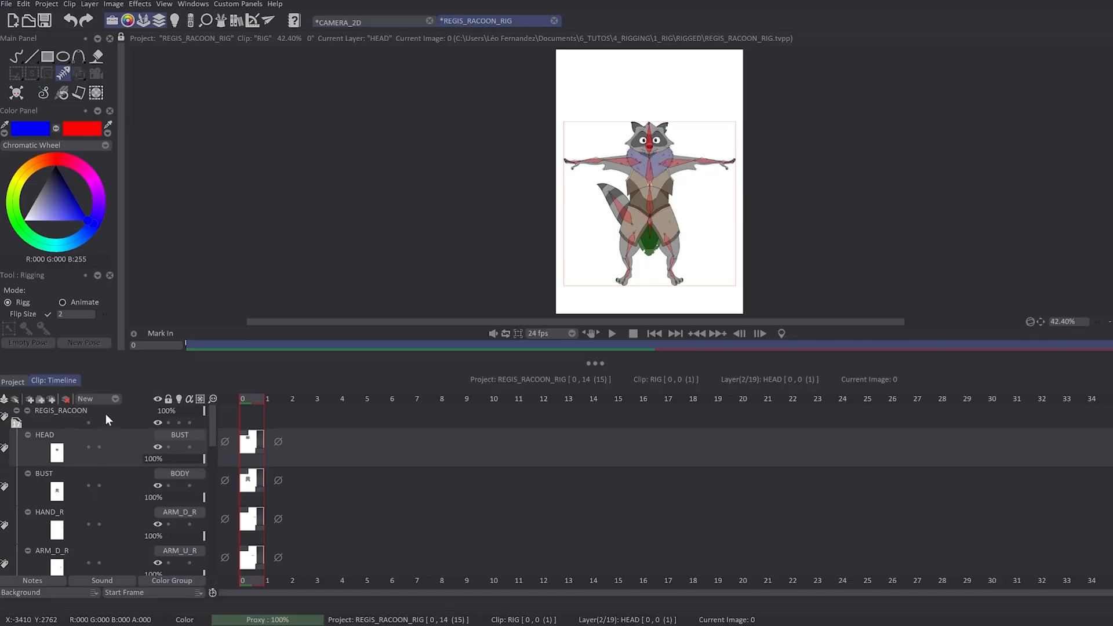
# - Copy the REGIS_RACOON layers into the CAMERA_2D forest scene and return to the rig project
pyautogui.rightClick(107, 411)
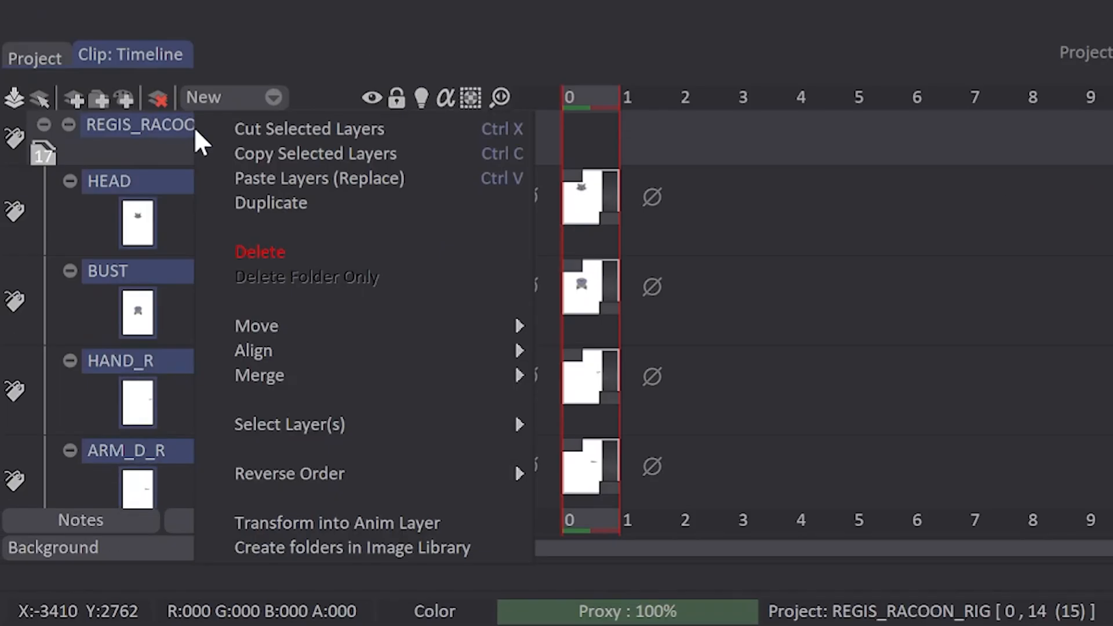
pyautogui.moveTo(325, 168)
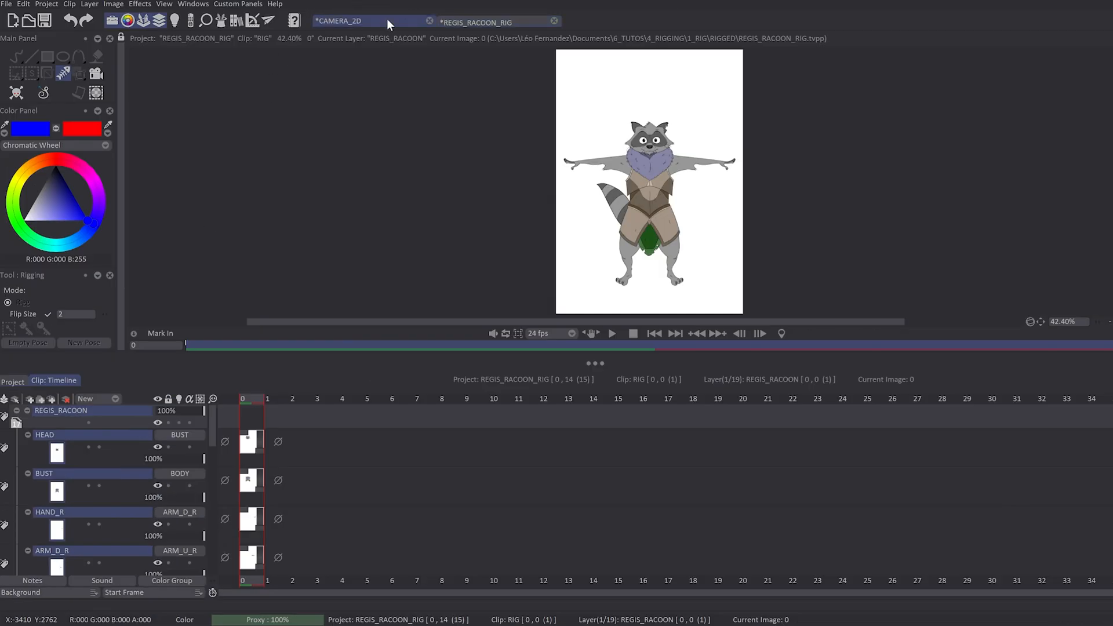
pyautogui.click(367, 22)
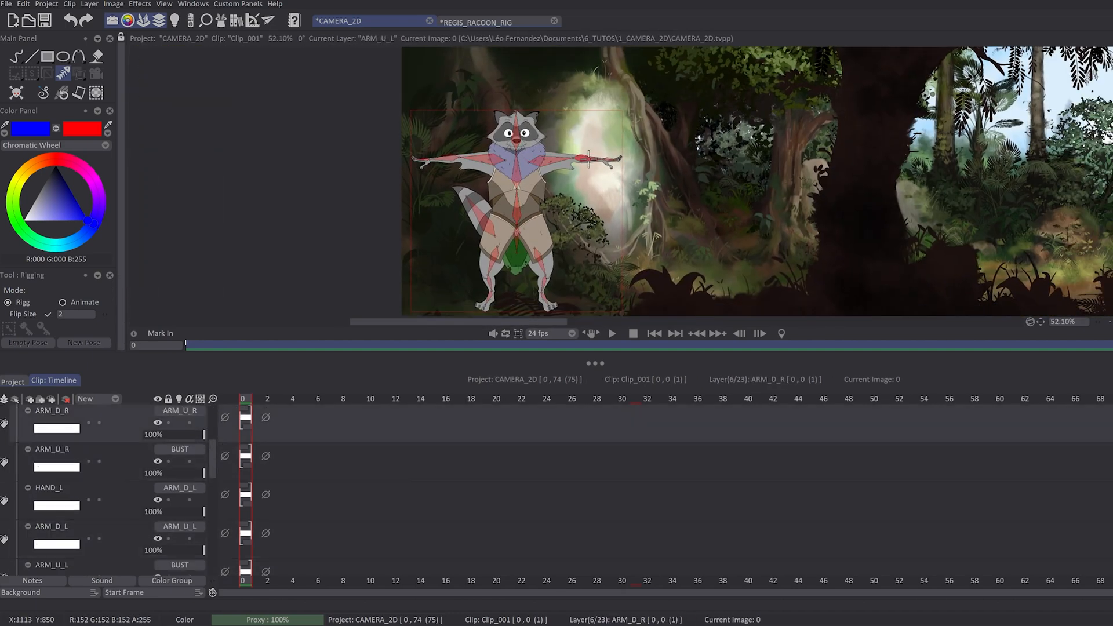
pyautogui.click(482, 21)
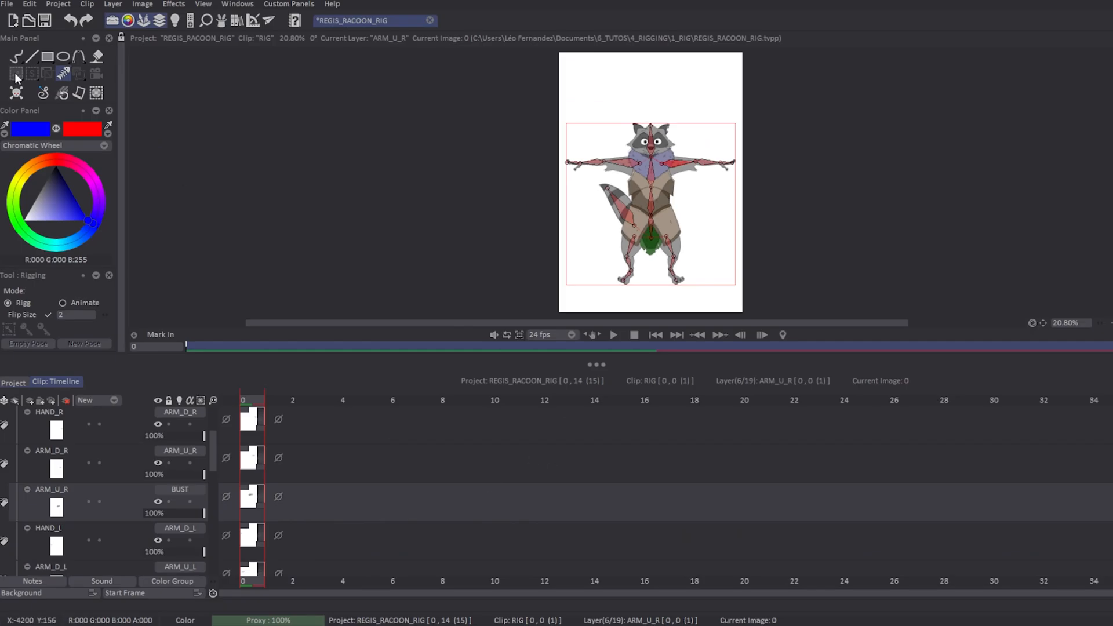